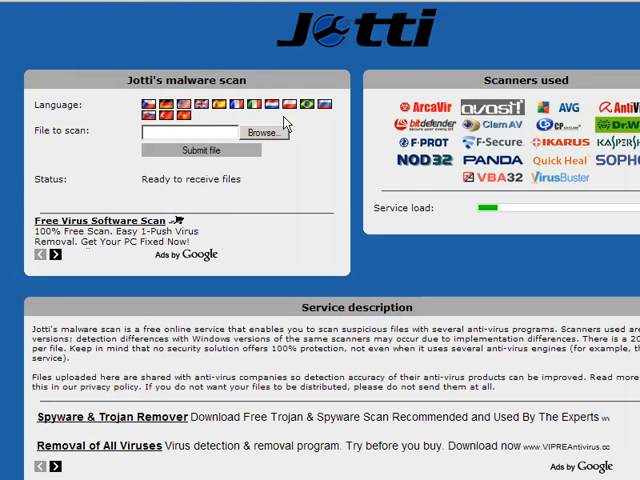
mouse_move(221, 268)
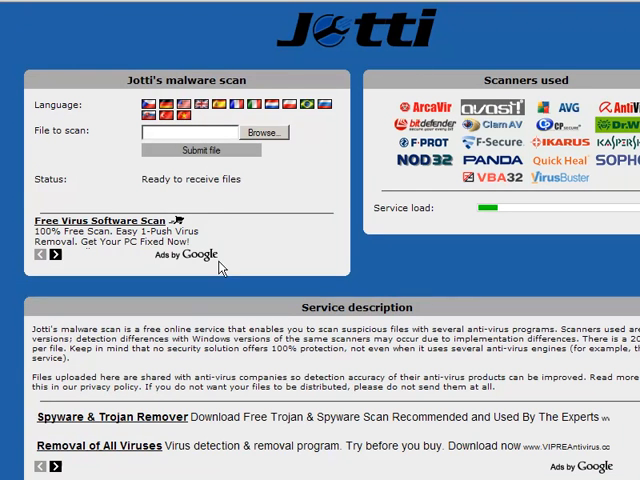
mouse_move(322, 142)
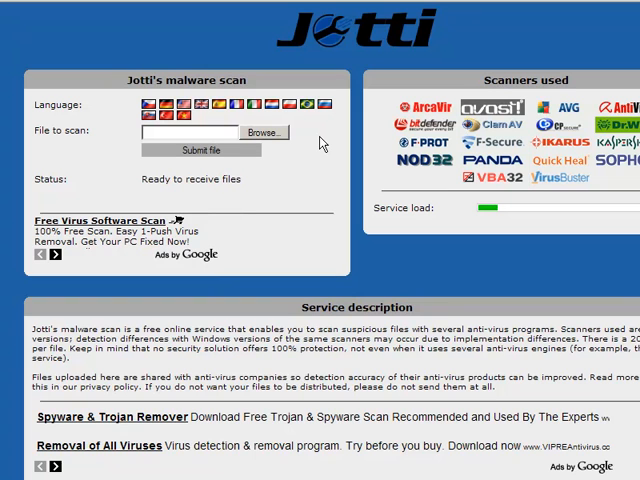
mouse_move(318, 228)
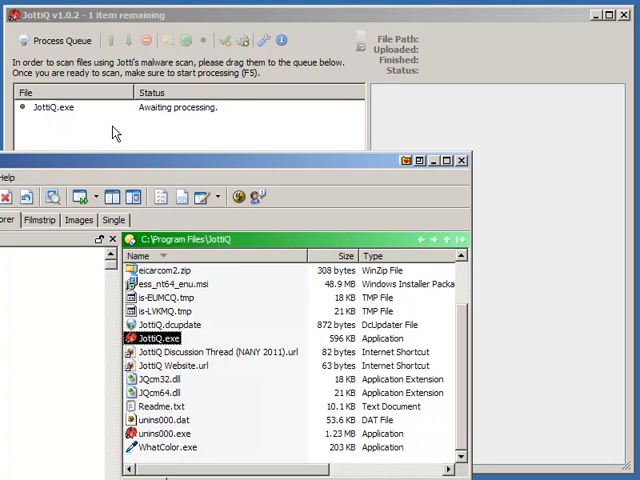
mouse_move(165, 438)
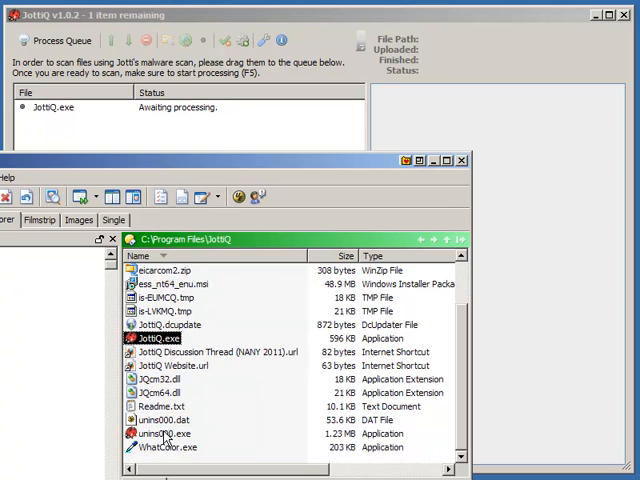
Add WhatColor.exe via 'Scan with JottiQ' and drag JQcm64.dll and eicarcom2.zip into the queue.
right_click(166, 447)
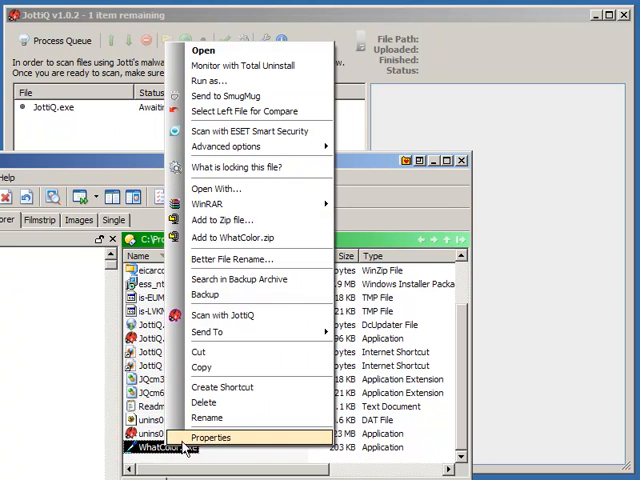
mouse_move(223, 315)
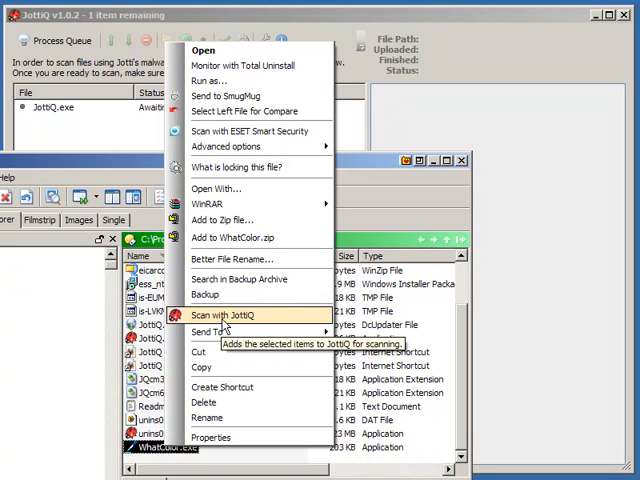
click(225, 315)
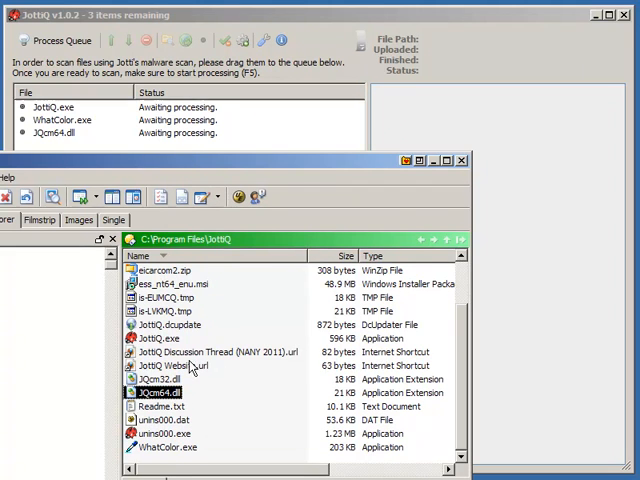
drag(165, 270, 240, 190)
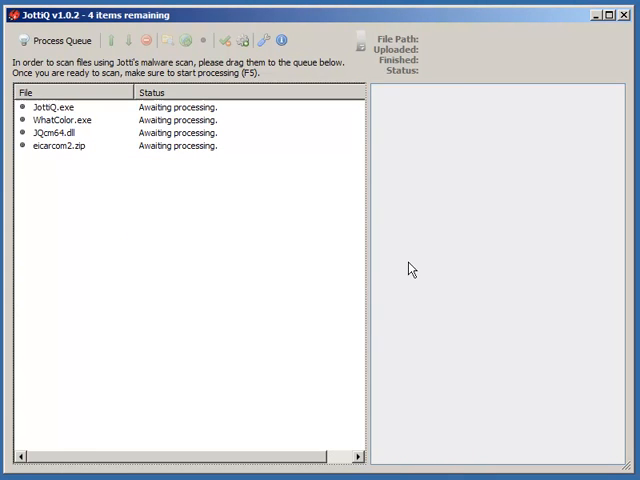
mouse_move(256, 294)
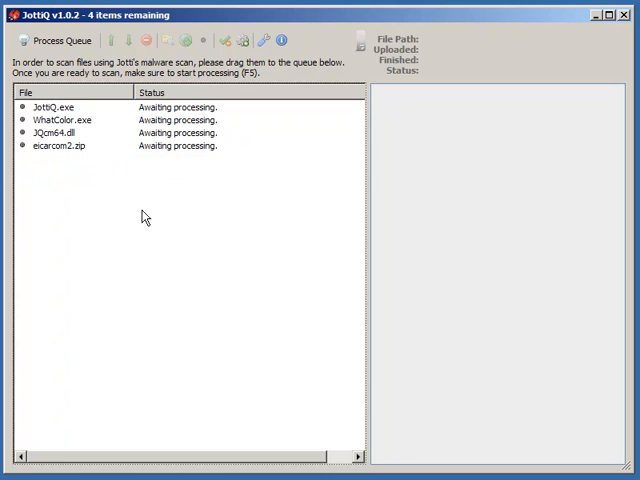
Process the queue of four files and wait for scan statuses to appear.
click(57, 40)
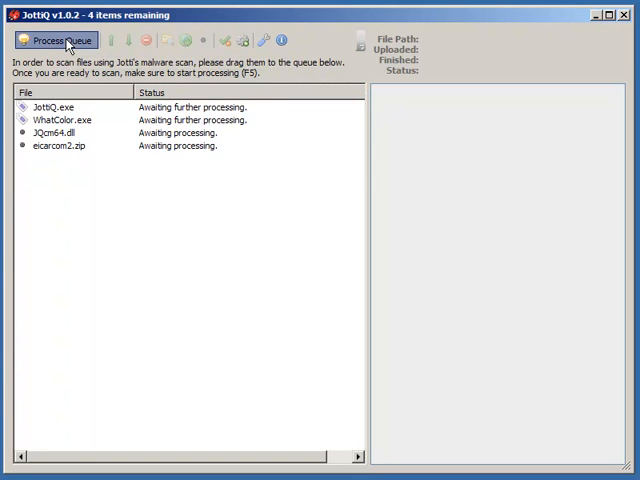
click(57, 40)
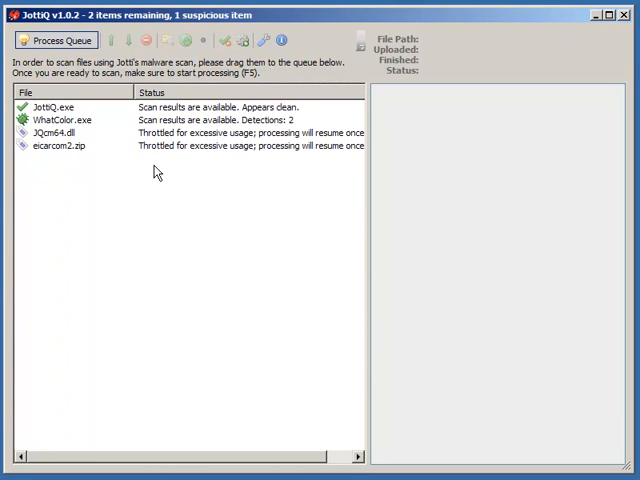
mouse_move(144, 115)
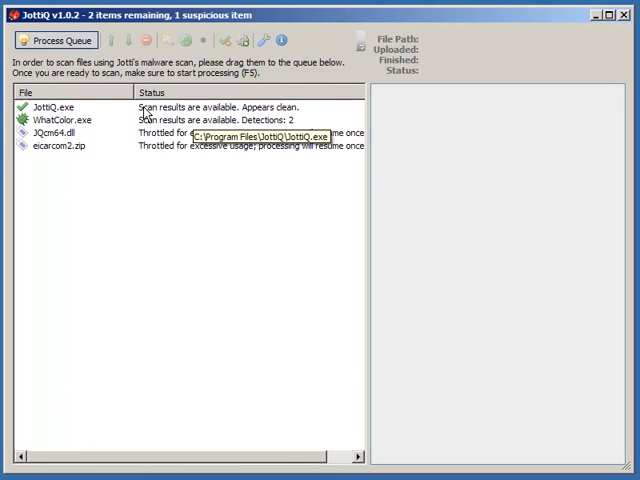
mouse_move(109, 231)
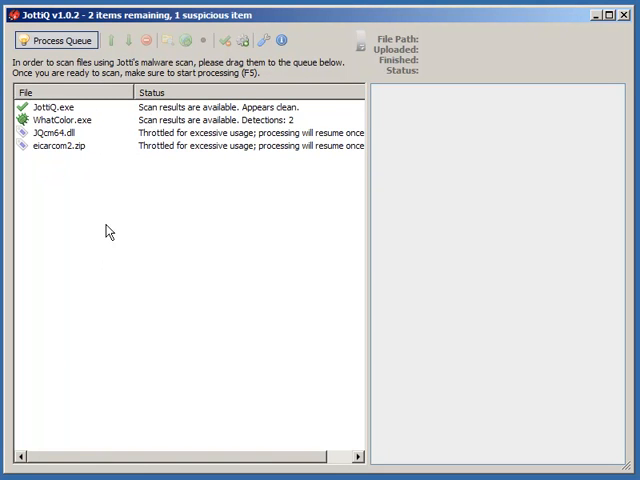
mouse_move(68, 132)
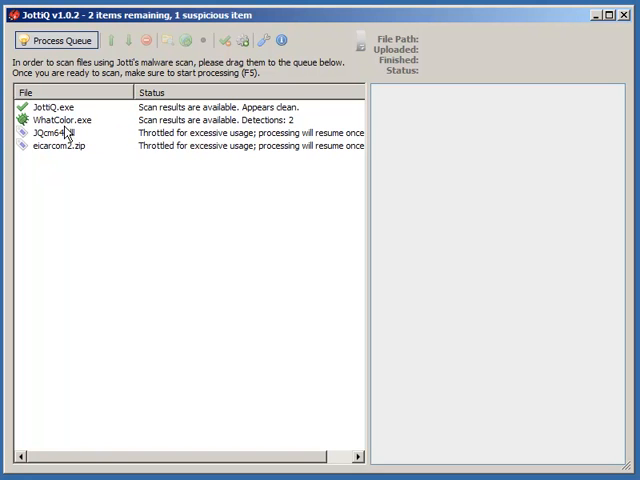
mouse_move(108, 165)
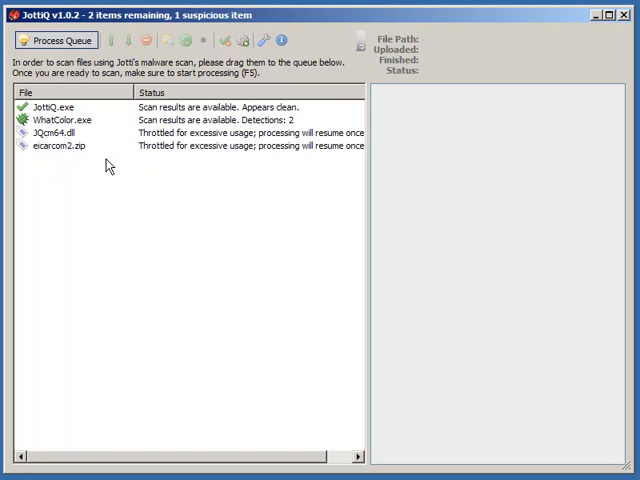
mouse_move(98, 160)
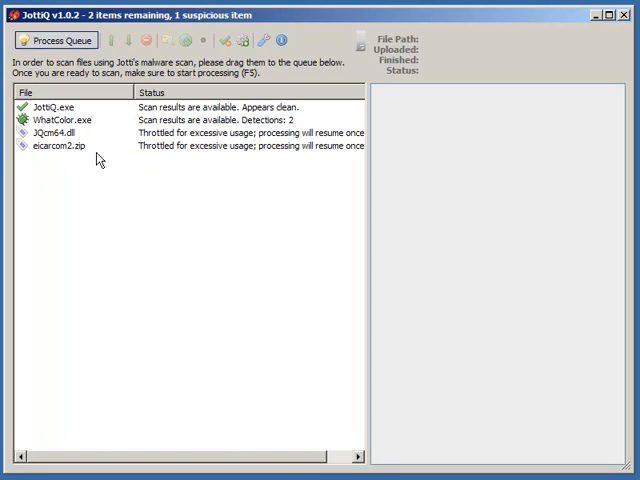
mouse_move(114, 198)
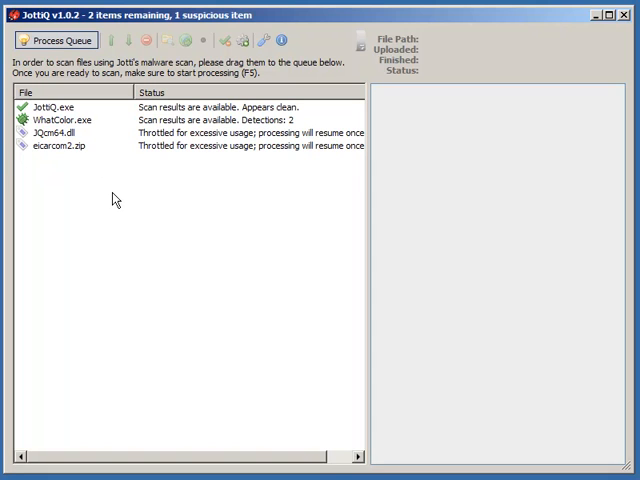
mouse_move(100, 213)
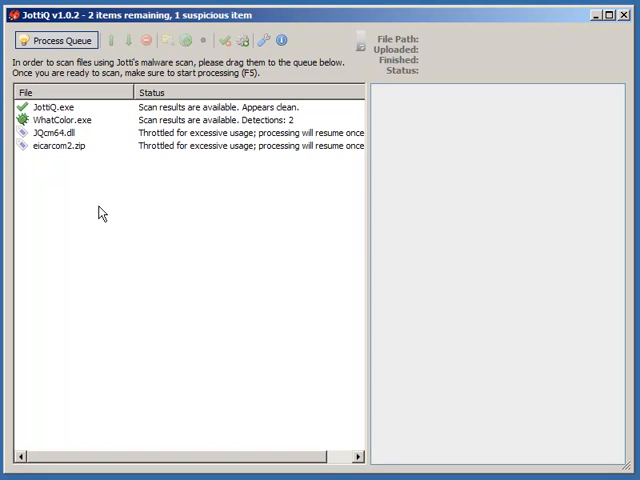
mouse_move(63, 180)
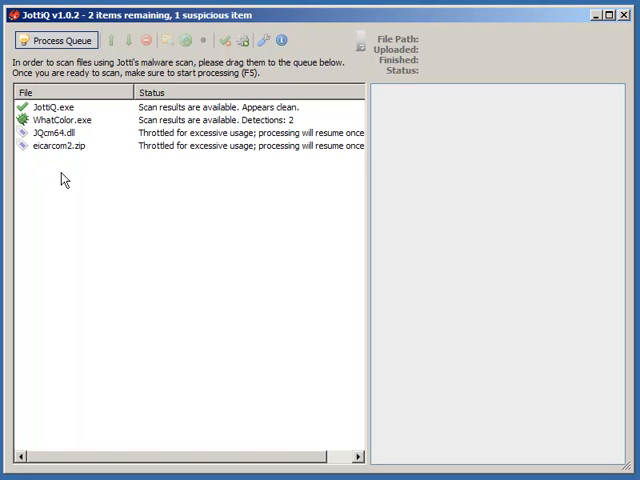
mouse_move(57, 158)
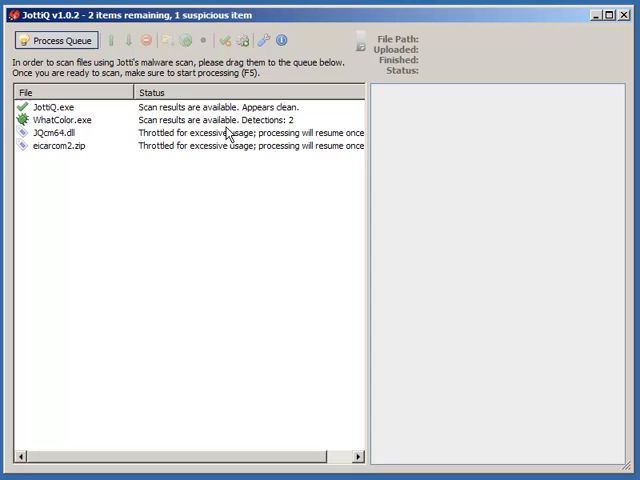
mouse_move(25, 135)
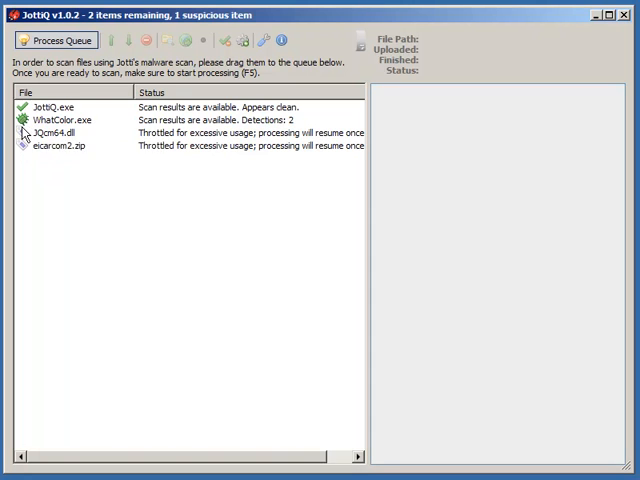
mouse_move(255, 274)
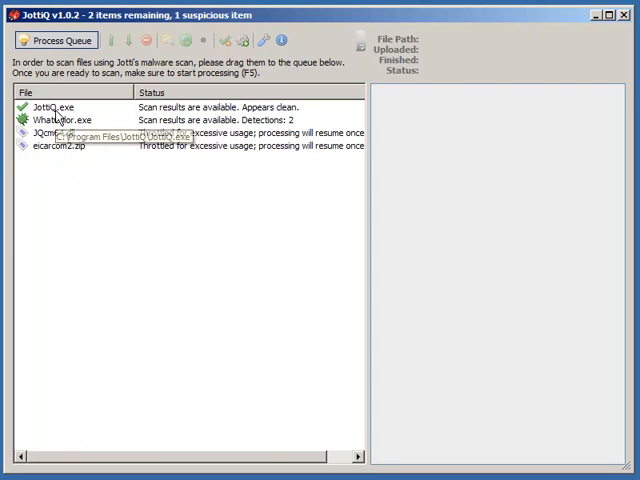
Scroll through JottiQ.exe's clean per-engine report, then select WhatColor.exe's 2-detection report.
click(60, 107)
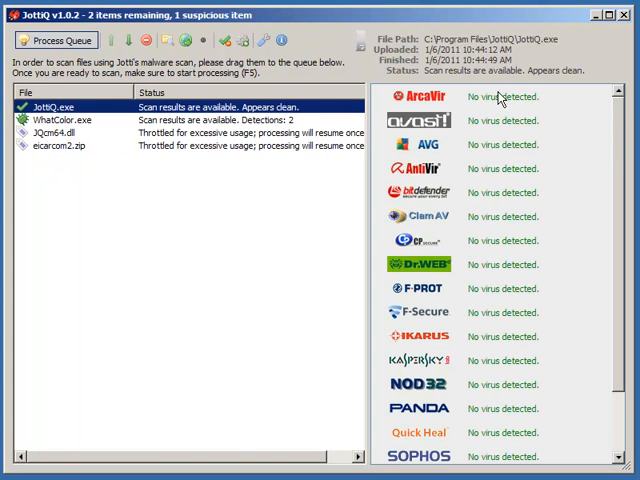
scroll(down, 3)
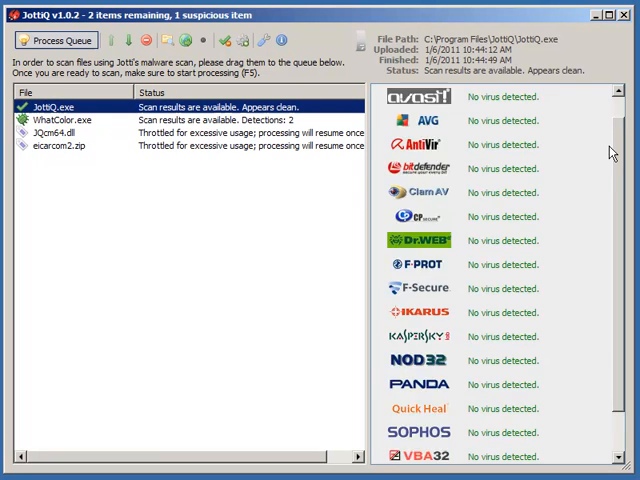
scroll(down, 3)
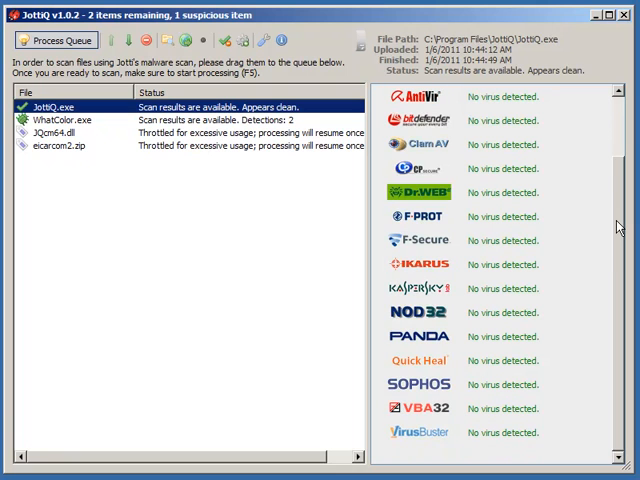
scroll(up, 3)
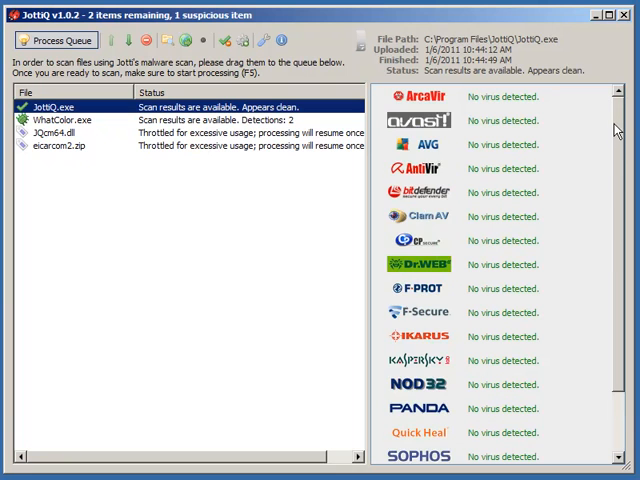
scroll(down, 3)
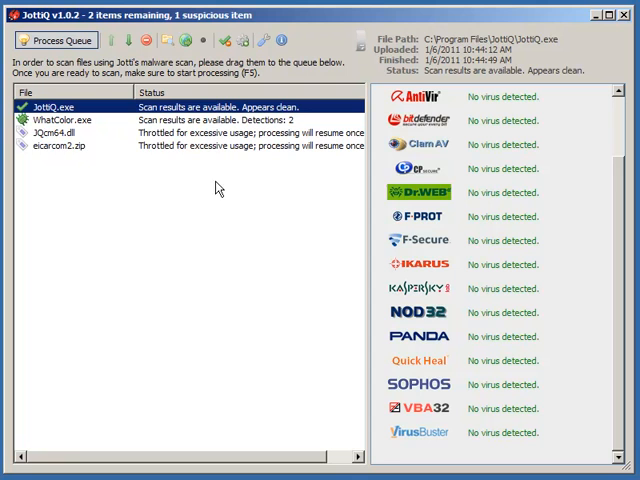
click(60, 120)
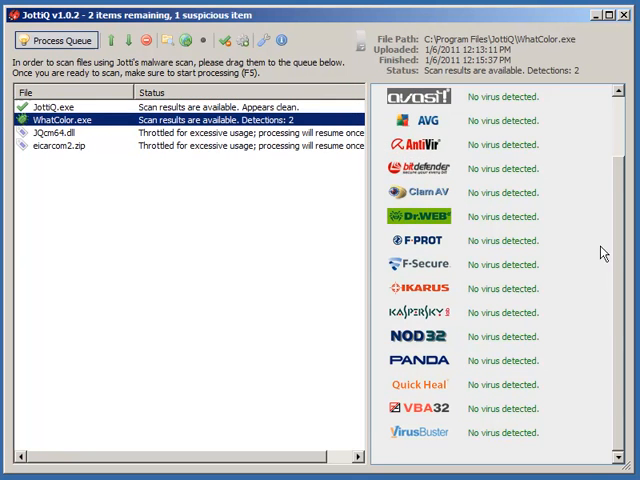
Review the CP Secure and Sophos hits, then check JQcm64.dll and open eicarcom2.zip's 16-detection report.
scroll(up, 3)
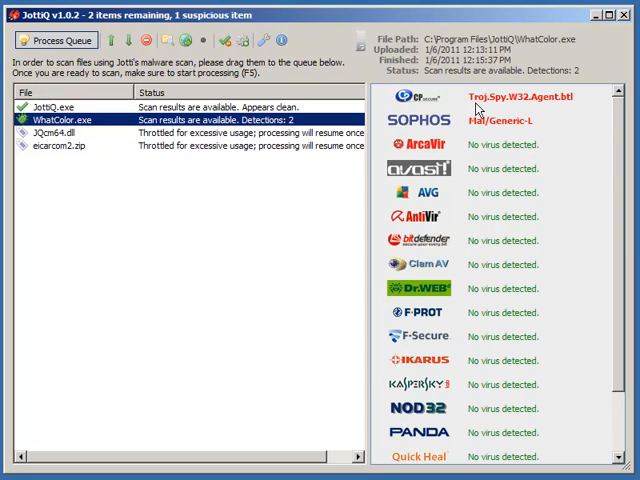
mouse_move(55, 119)
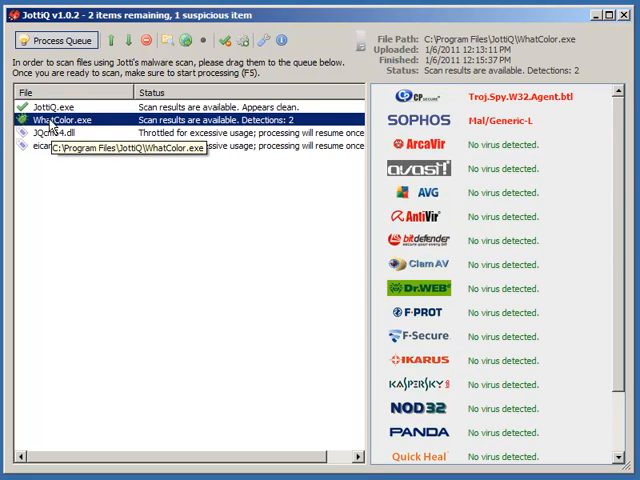
mouse_move(432, 128)
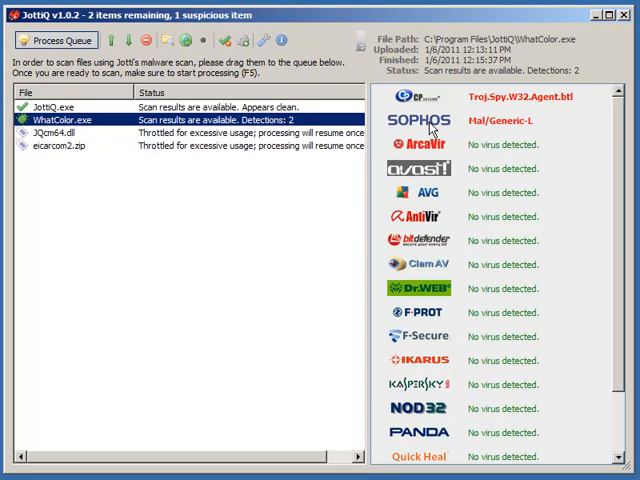
mouse_move(587, 138)
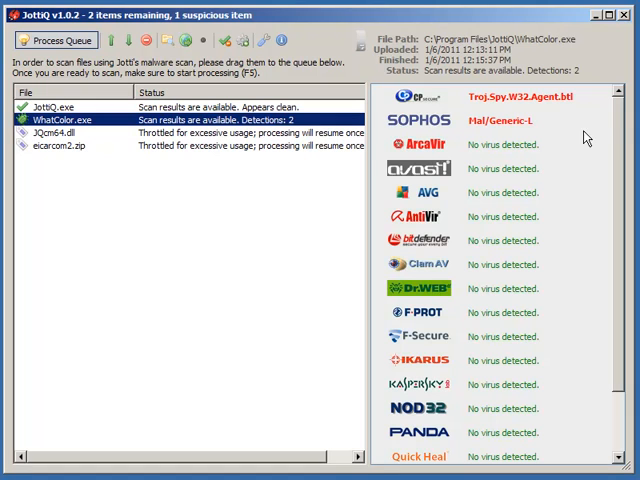
mouse_move(617, 123)
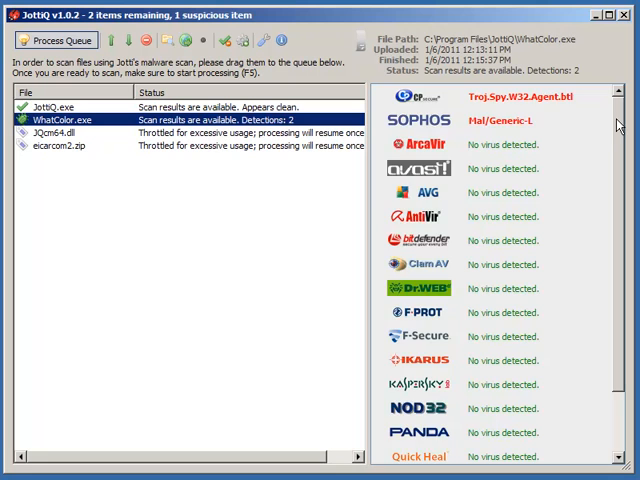
mouse_move(610, 130)
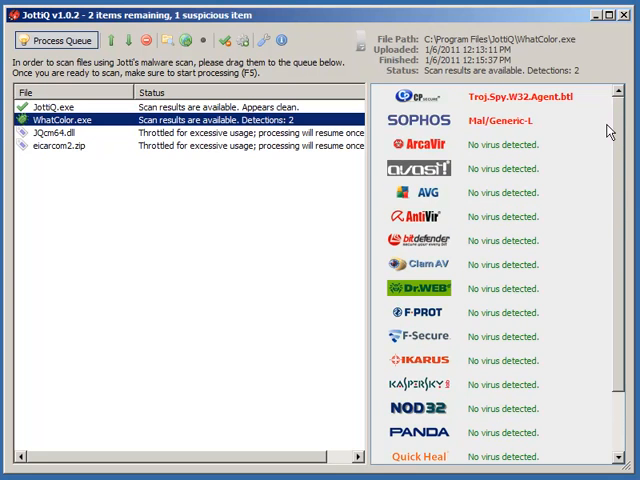
mouse_move(505, 283)
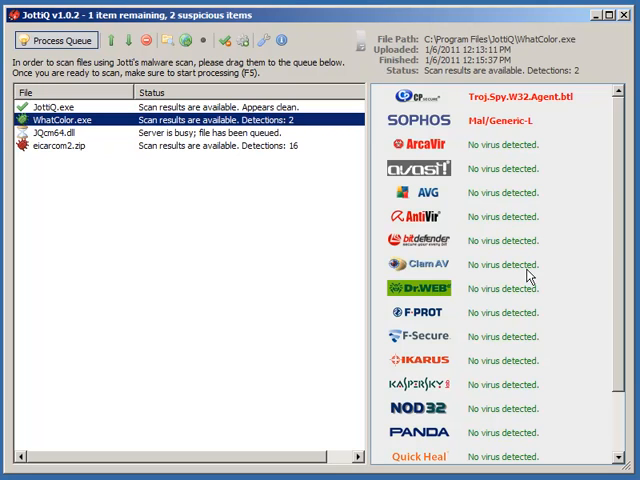
mouse_move(601, 195)
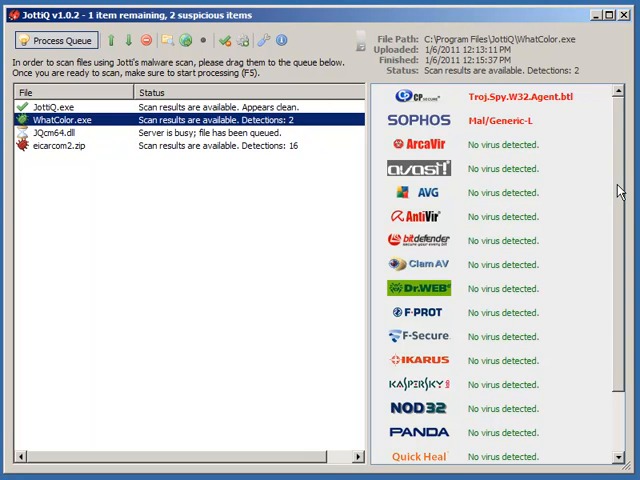
mouse_move(471, 275)
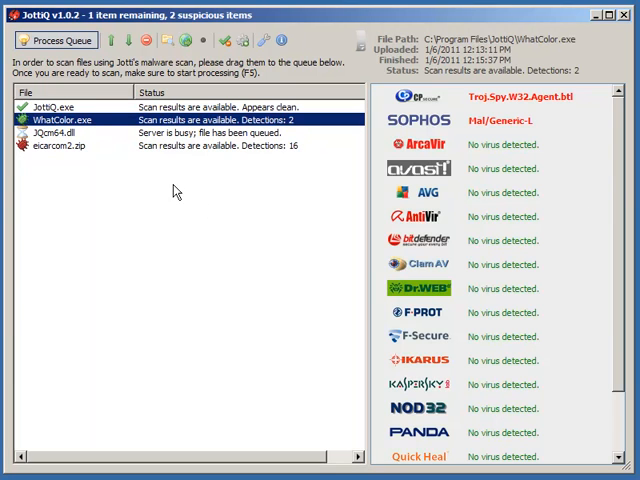
mouse_move(247, 222)
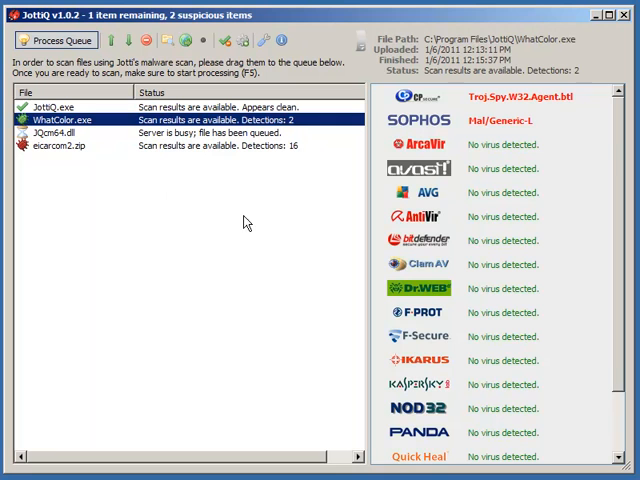
mouse_move(196, 304)
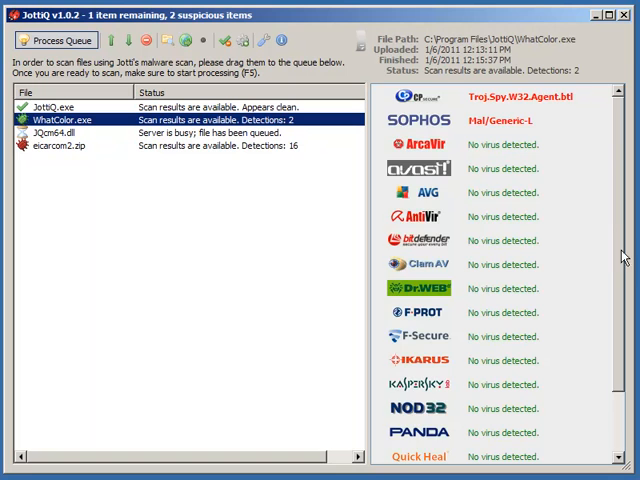
click(60, 133)
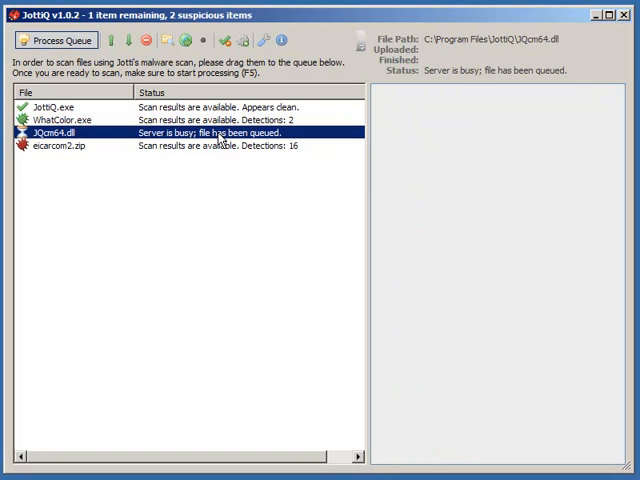
click(65, 145)
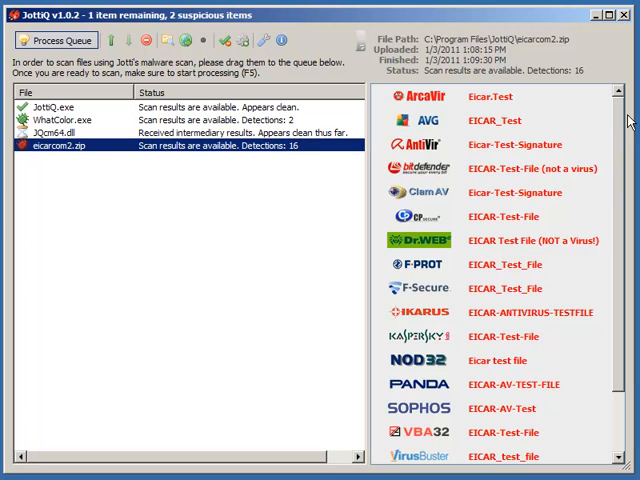
Check JQcm64.dll's interim results, then scroll eicarcom2.zip's report down to avast! and Quick Heal.
scroll(down, 3)
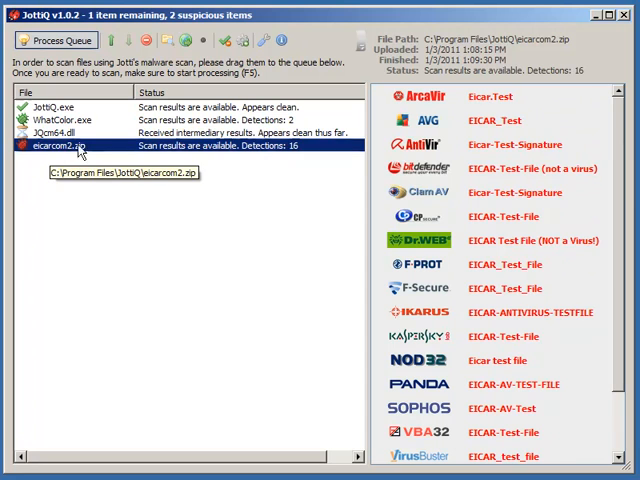
mouse_move(190, 133)
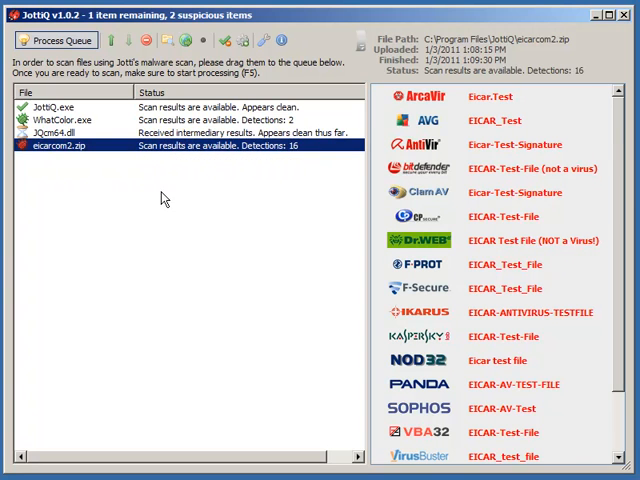
mouse_move(168, 152)
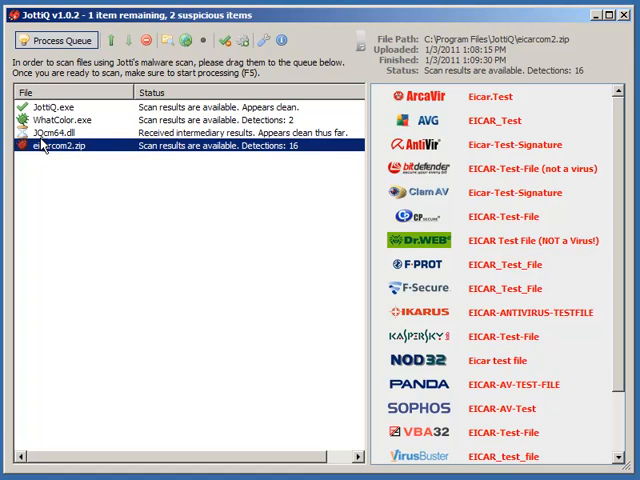
click(70, 131)
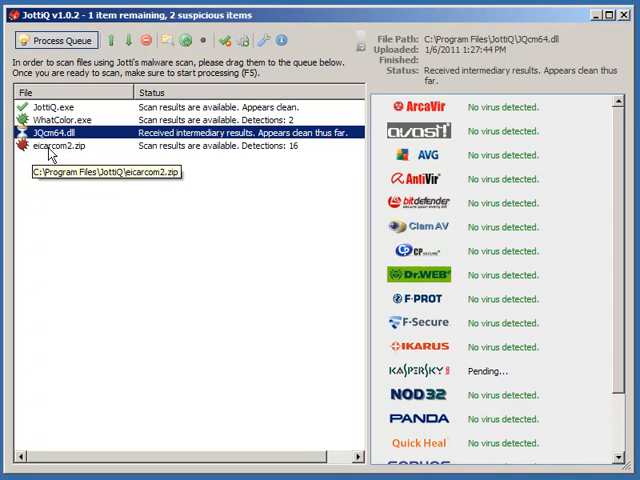
click(60, 145)
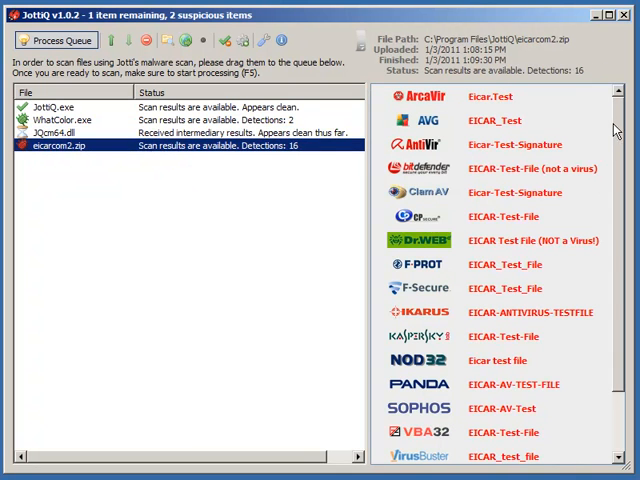
scroll(down, 3)
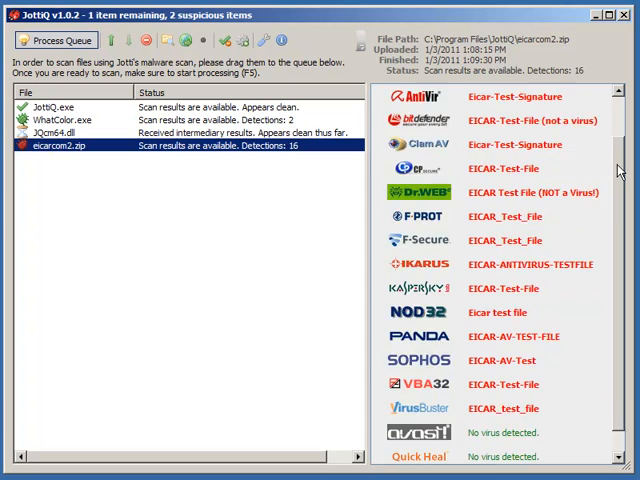
scroll(down, 3)
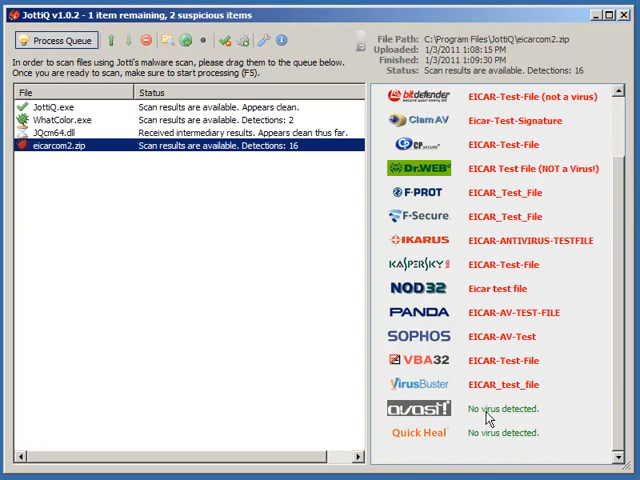
mouse_move(422, 446)
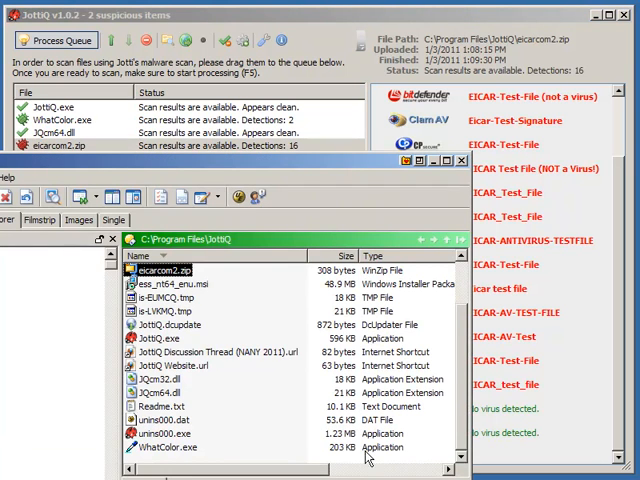
mouse_move(198, 300)
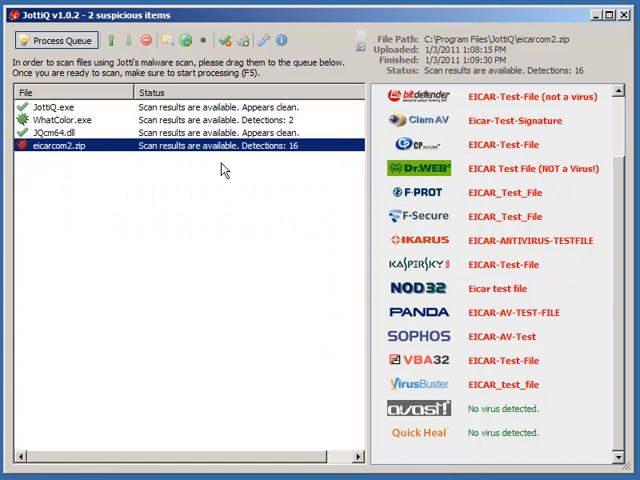
View the reports for JottiQ.exe, JQcm64.dll (no detections) and WhatColor.exe in turn.
click(55, 107)
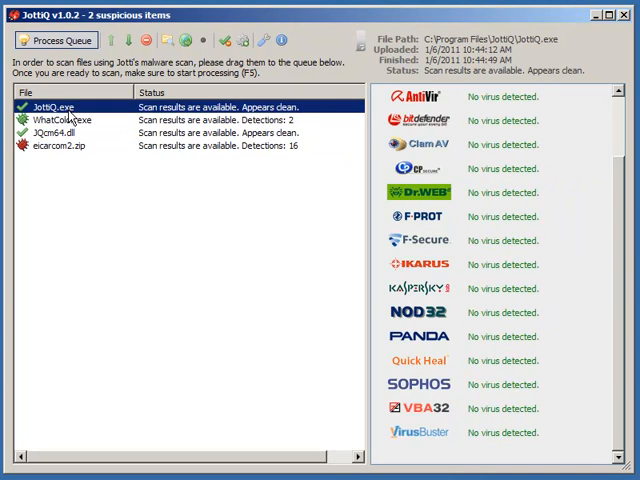
click(60, 133)
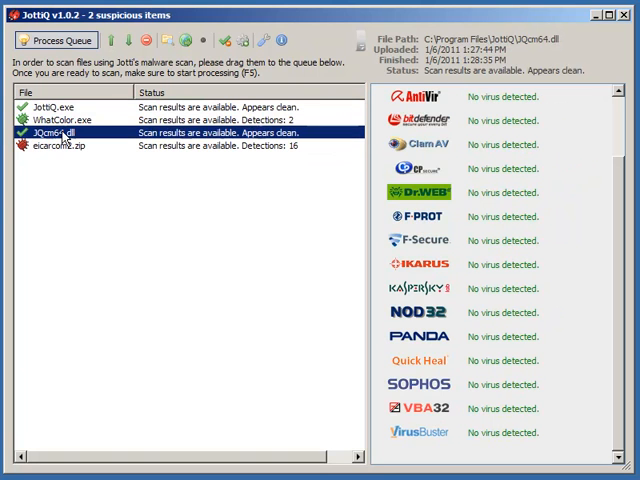
click(70, 119)
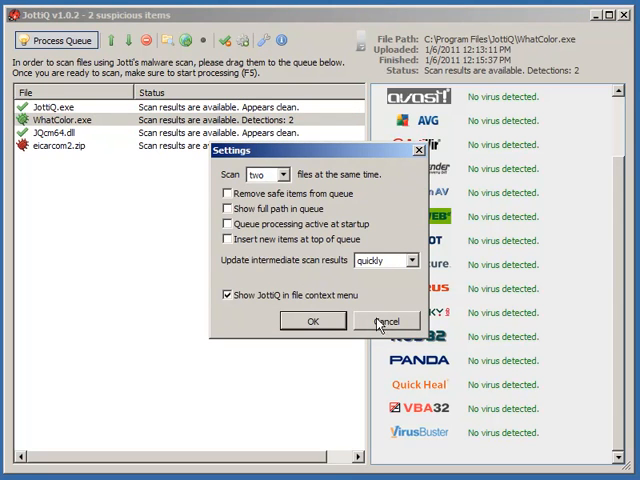
click(386, 321)
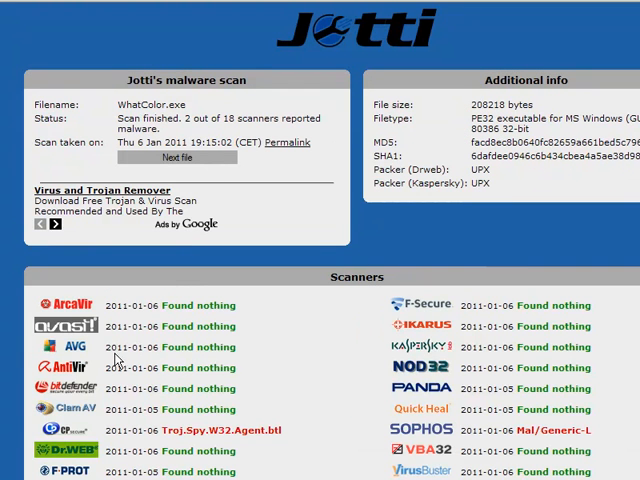
mouse_move(188, 425)
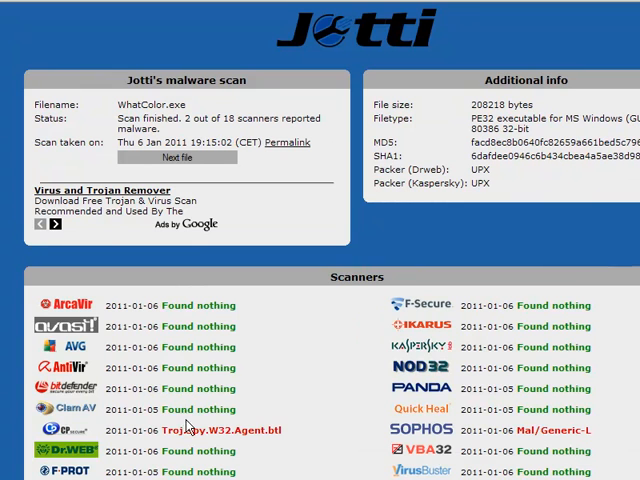
mouse_move(187, 425)
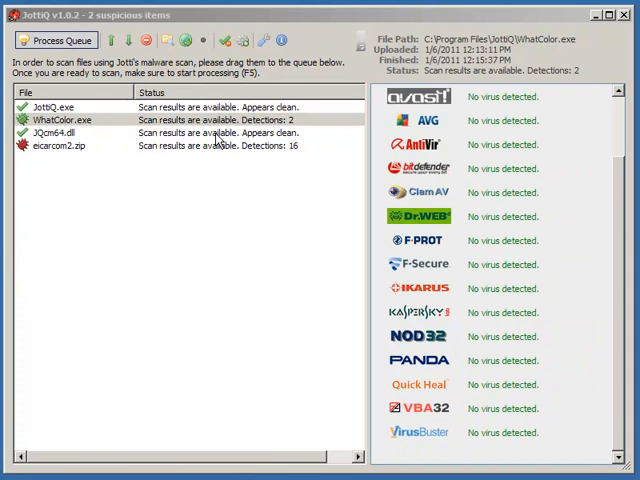
Select all four queued files and remove them, leaving the queue empty.
click(63, 145)
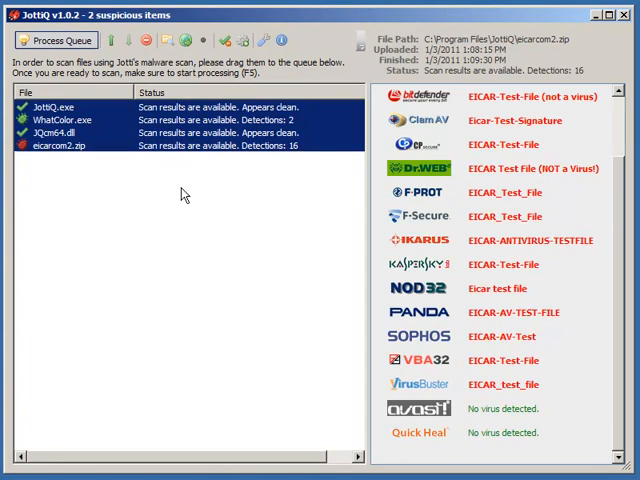
click(240, 40)
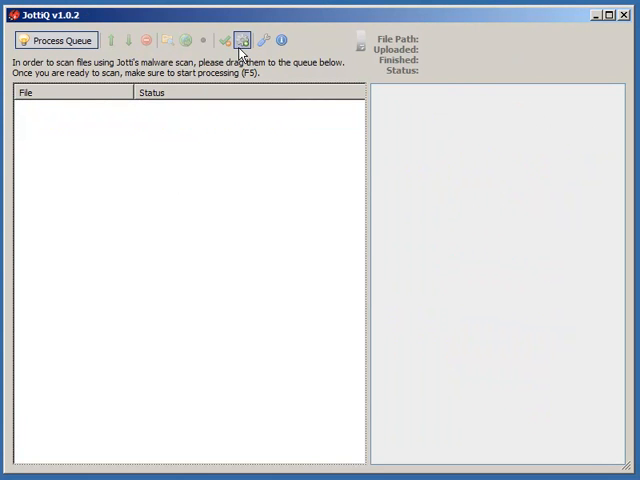
mouse_move(241, 40)
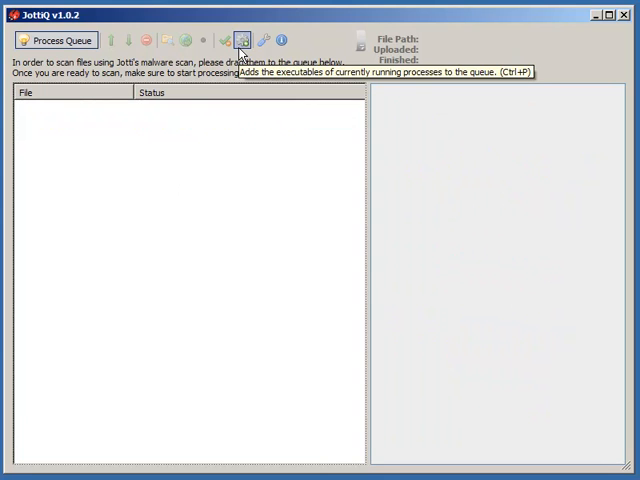
Queue all running process executables and view results for vmount2.exe, vmnat.exe and ekrn.exe.
click(241, 40)
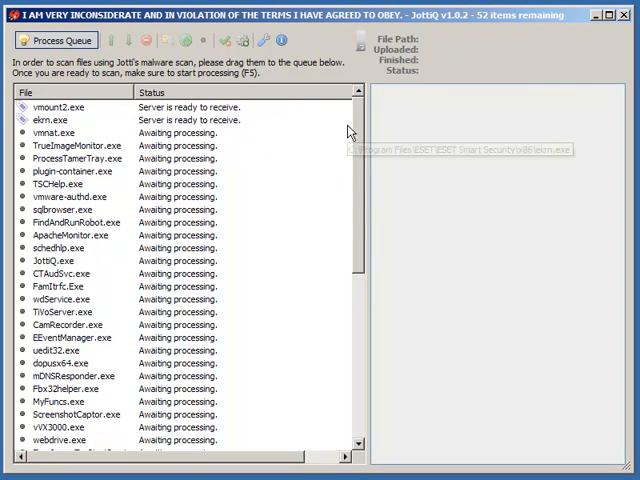
mouse_move(105, 178)
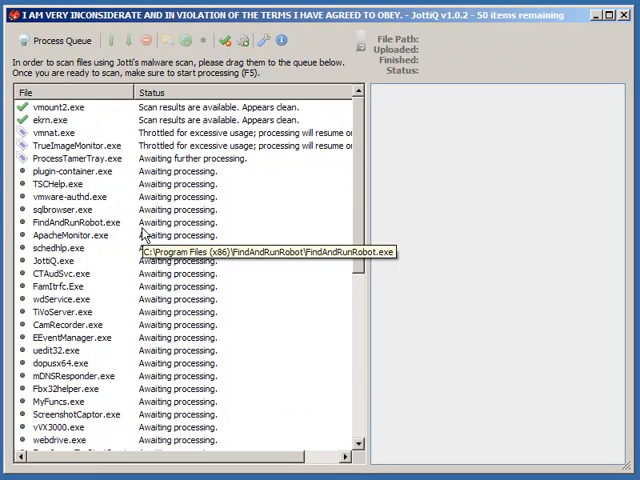
click(55, 120)
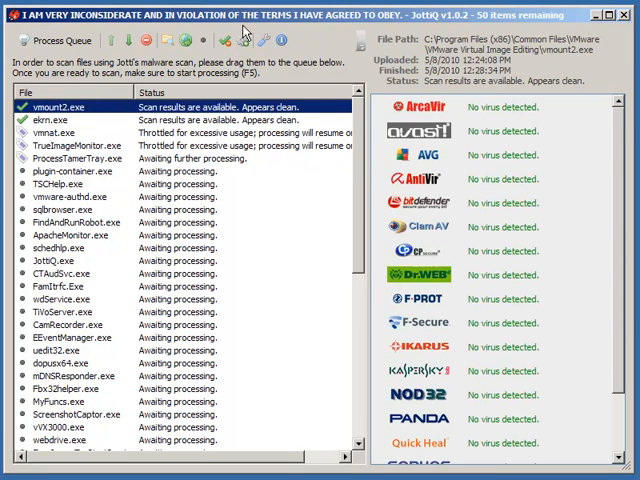
mouse_move(230, 107)
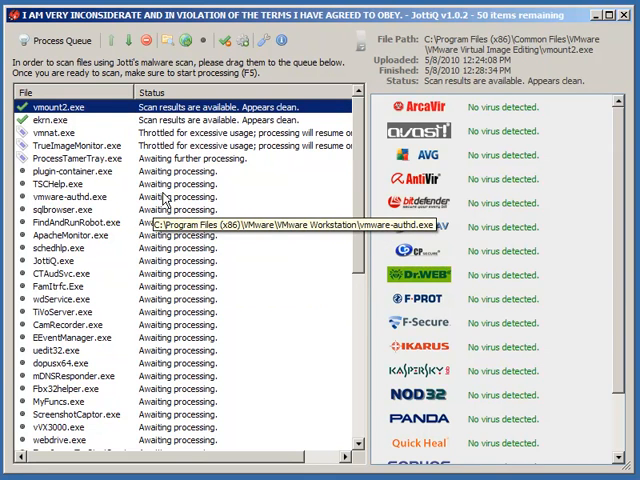
click(60, 131)
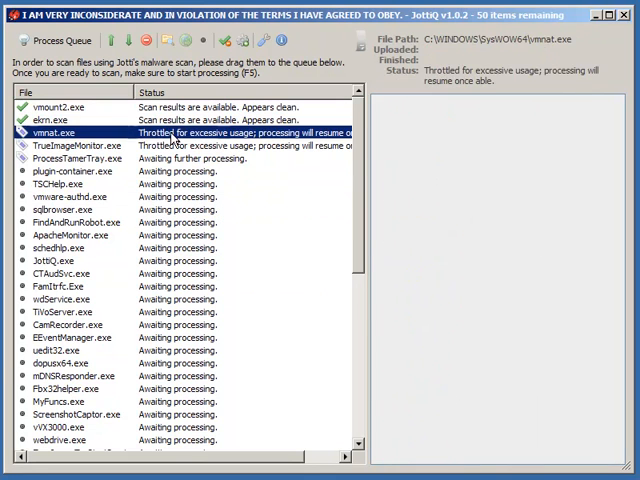
click(55, 120)
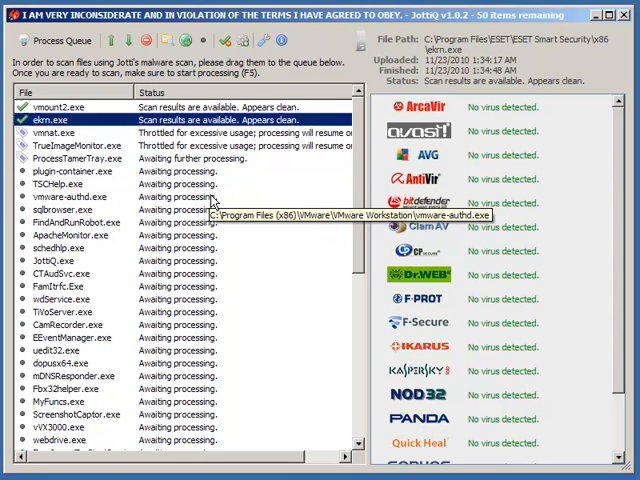
mouse_move(235, 328)
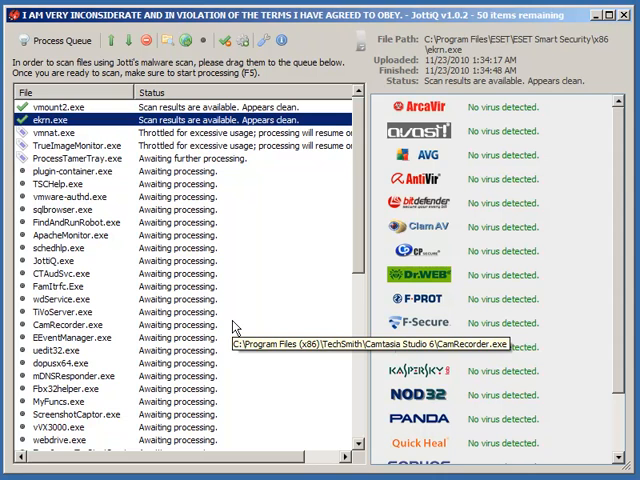
mouse_move(235, 328)
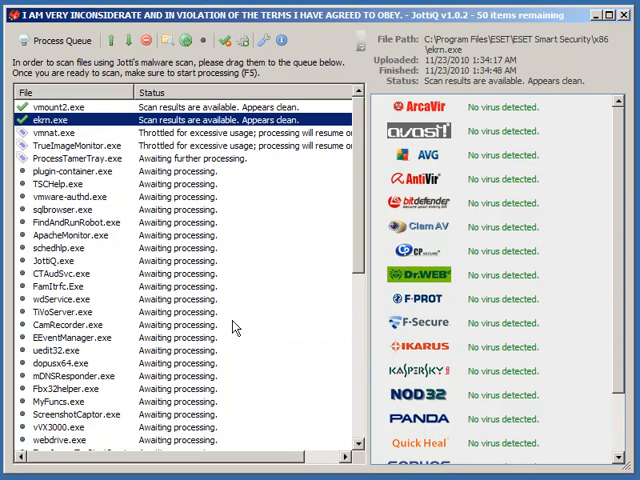
mouse_move(268, 460)
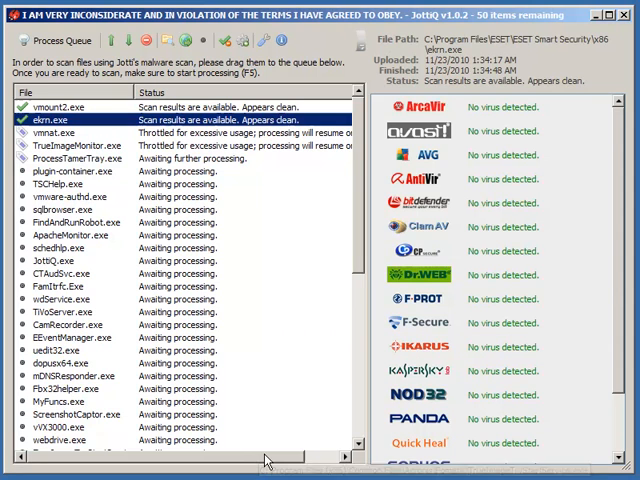
mouse_move(230, 120)
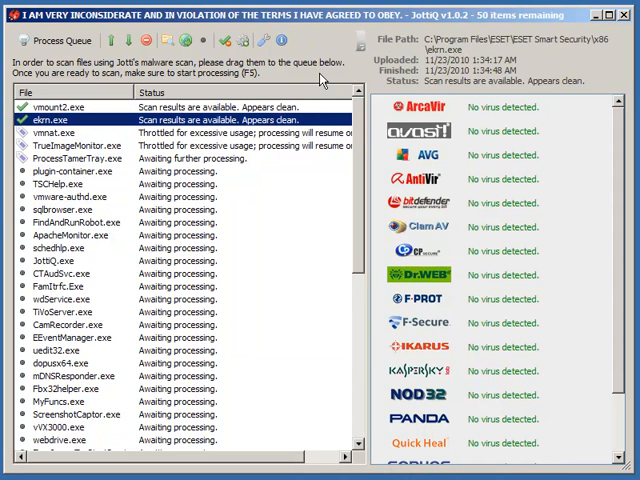
mouse_move(278, 262)
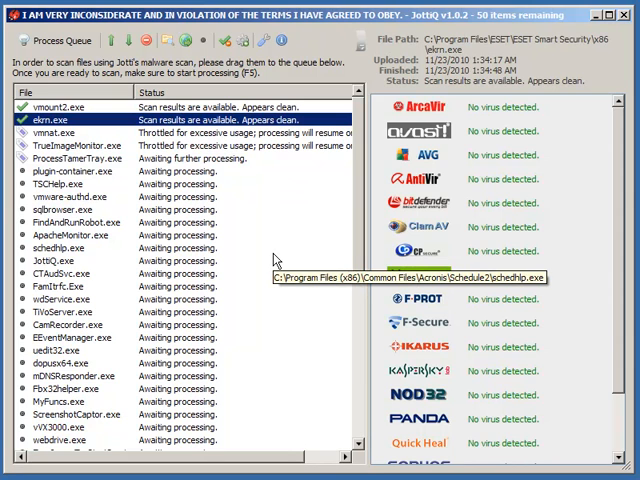
mouse_move(268, 273)
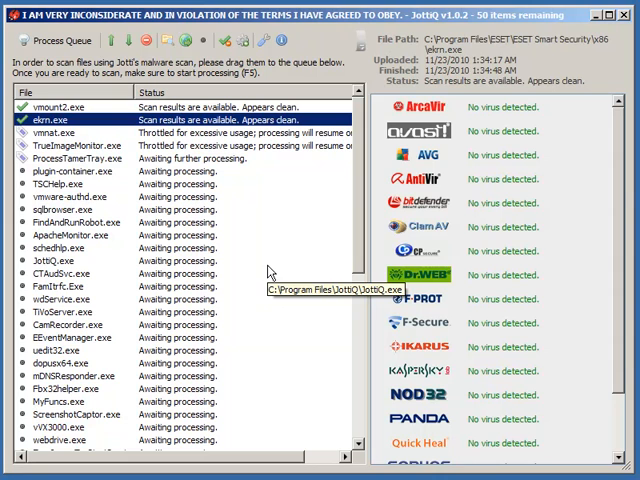
mouse_move(305, 145)
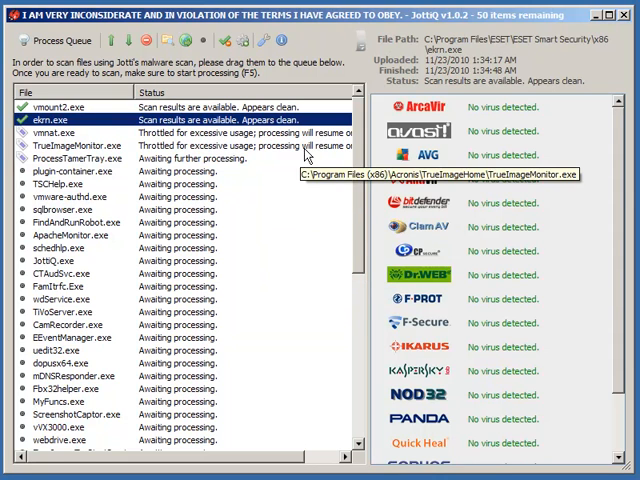
mouse_move(290, 227)
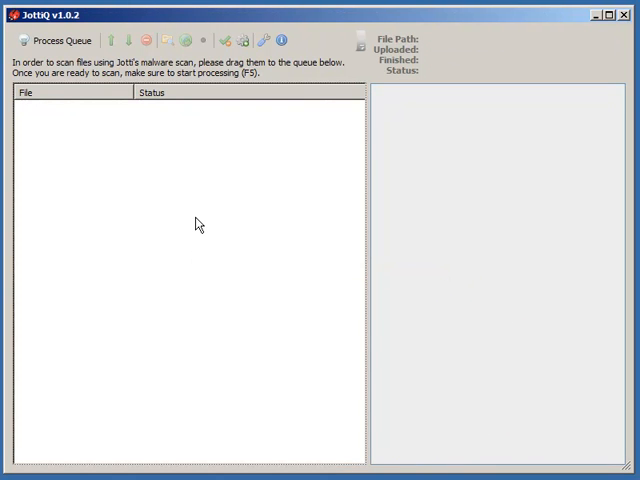
mouse_move(203, 221)
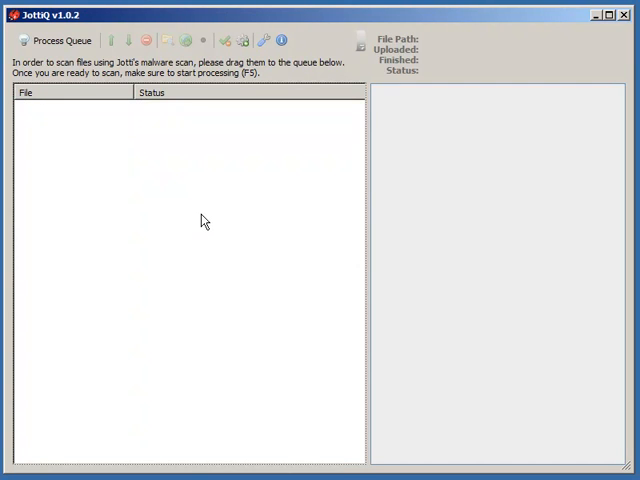
mouse_move(15, 248)
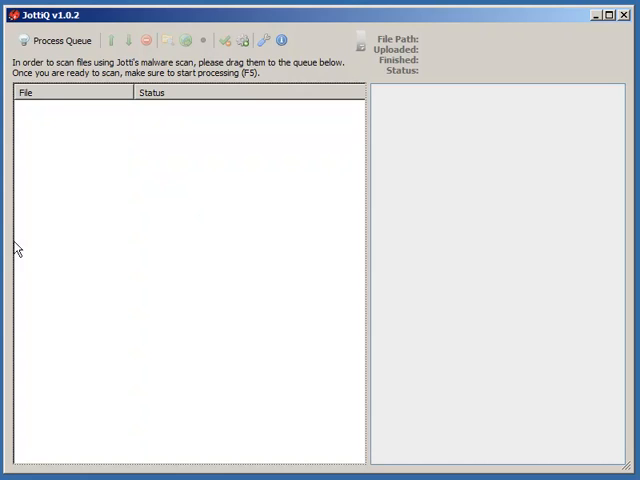